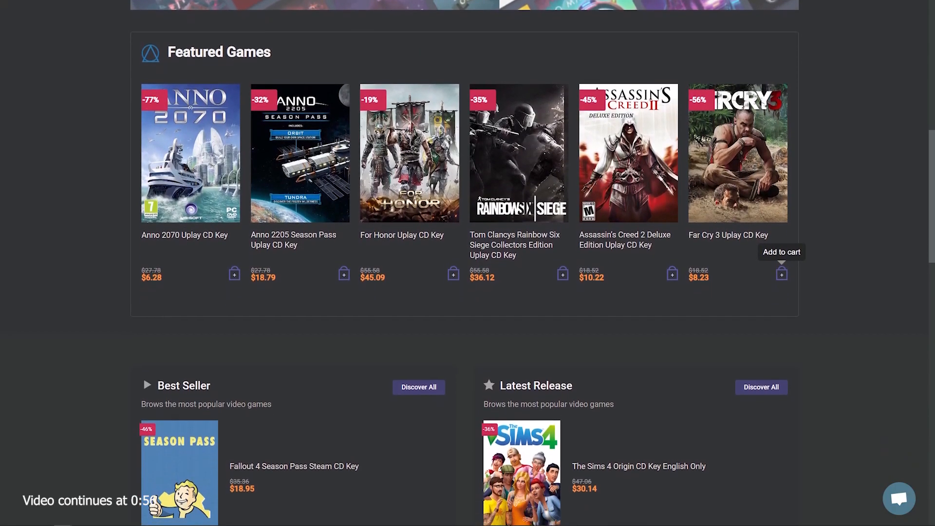
Step: Pick both Pokemon Scarlet NSP files, the 2.0.1 update and Teal Mask DLC, in Install Files to NAND
click(705, 69)
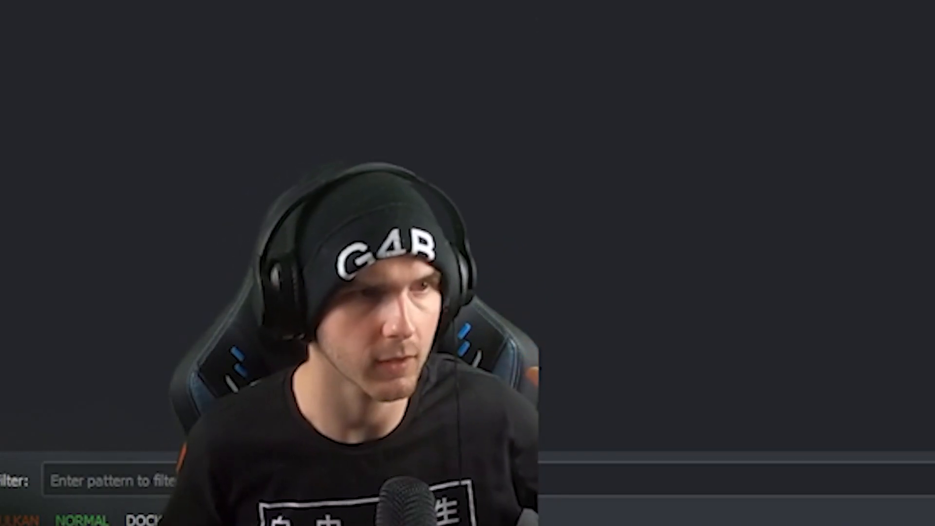
click(33, 71)
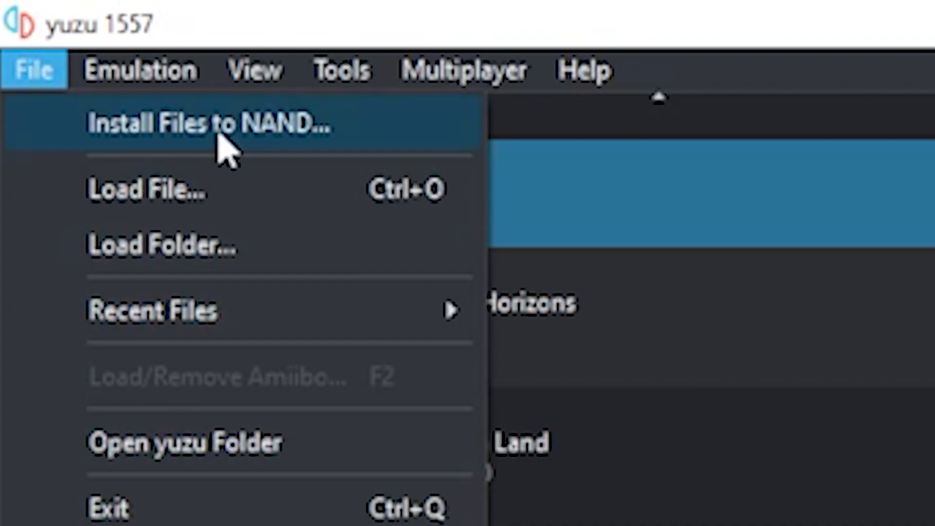
click(210, 124)
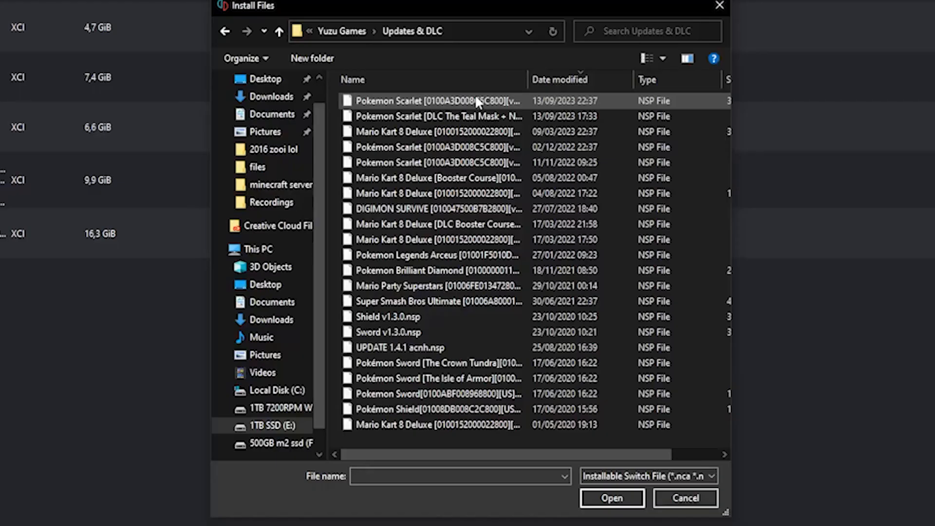
mouse_move(477, 101)
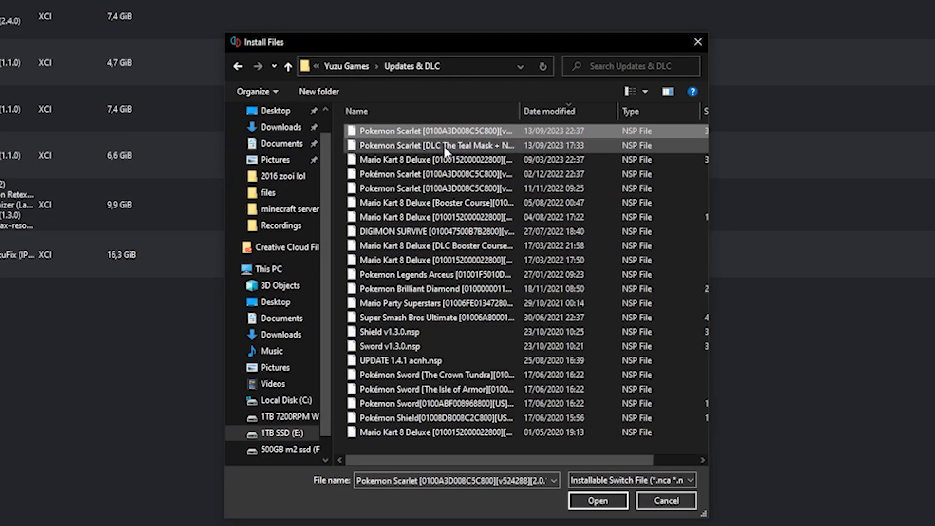
click(444, 145)
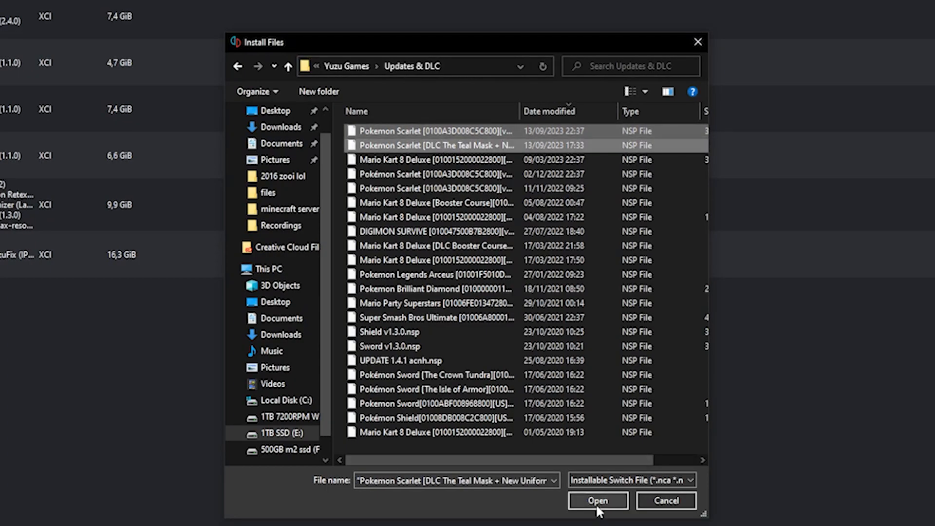
click(598, 500)
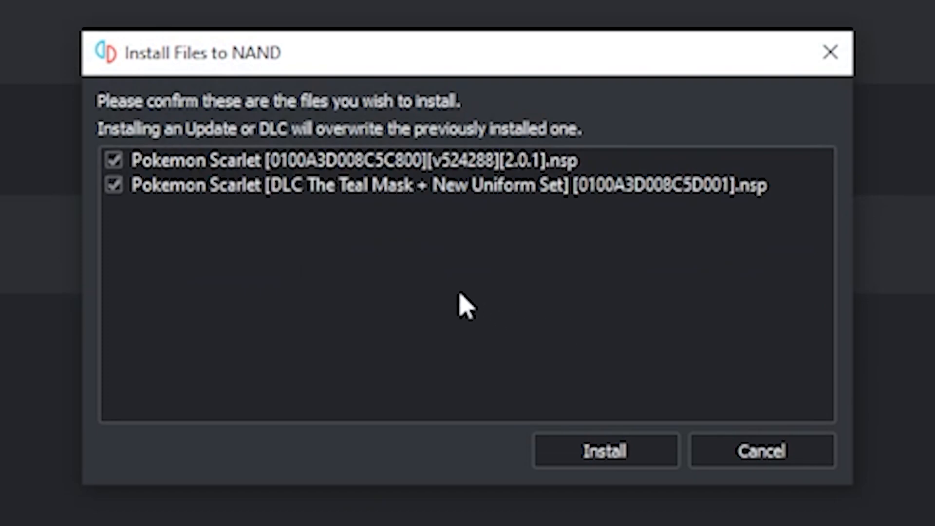
mouse_move(291, 240)
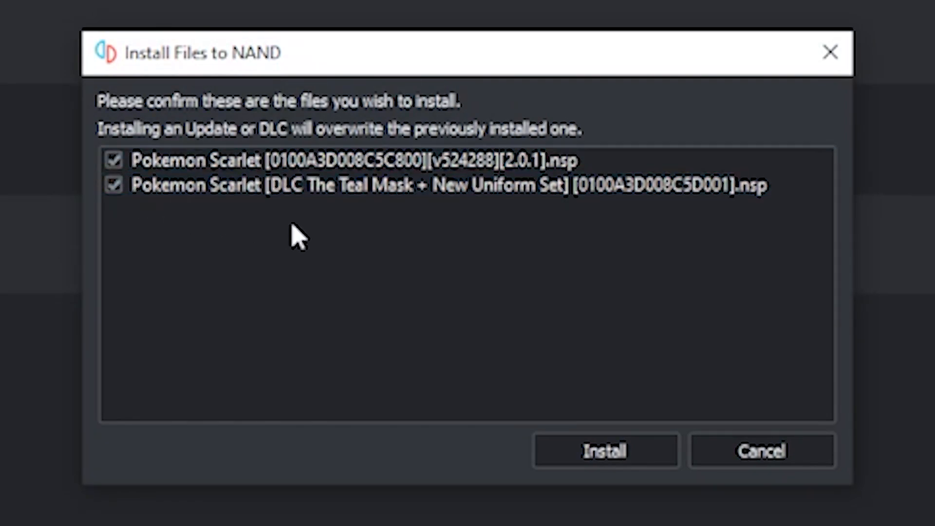
Step: Install both checked Pokemon Scarlet files, overwriting the 2 existing entries
click(606, 451)
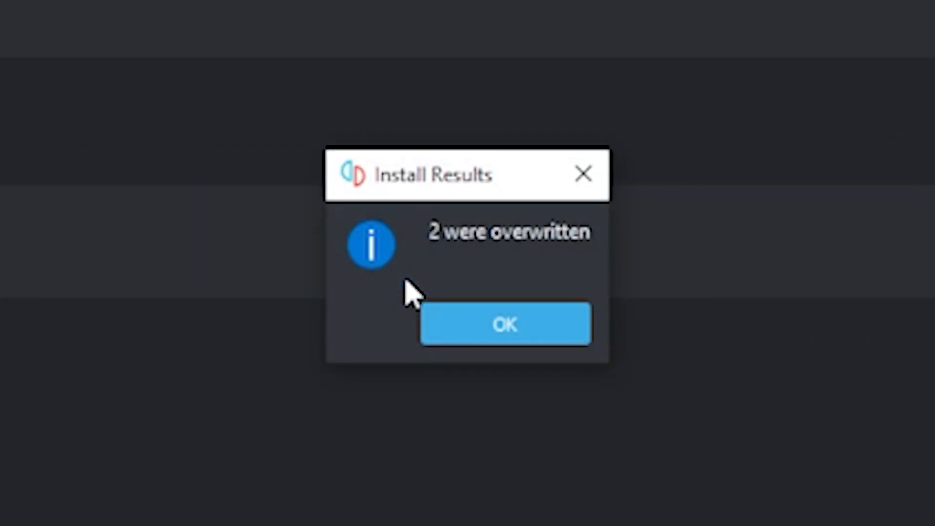
mouse_move(439, 264)
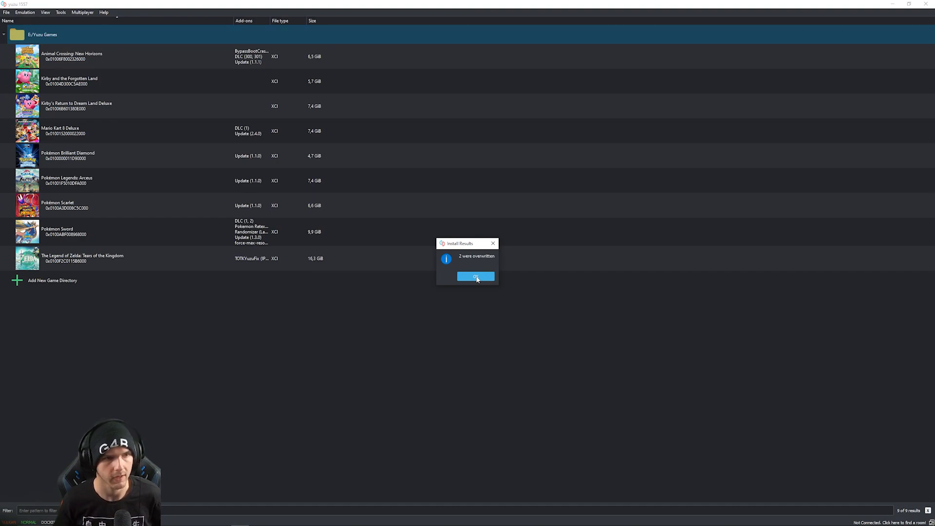
Step: Dismiss the Install Results report to reveal DLC (1) and Update 2.0.1 for Pokemon Scarlet
click(475, 277)
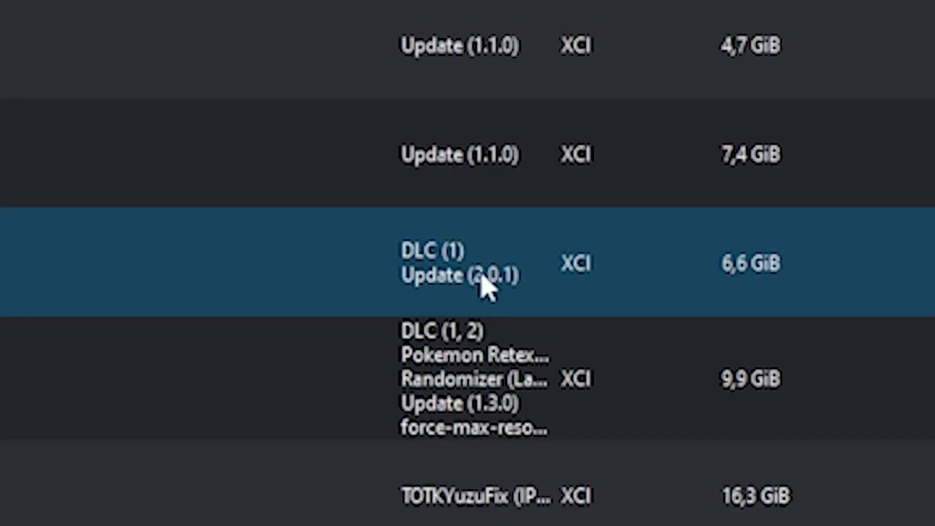
mouse_move(403, 269)
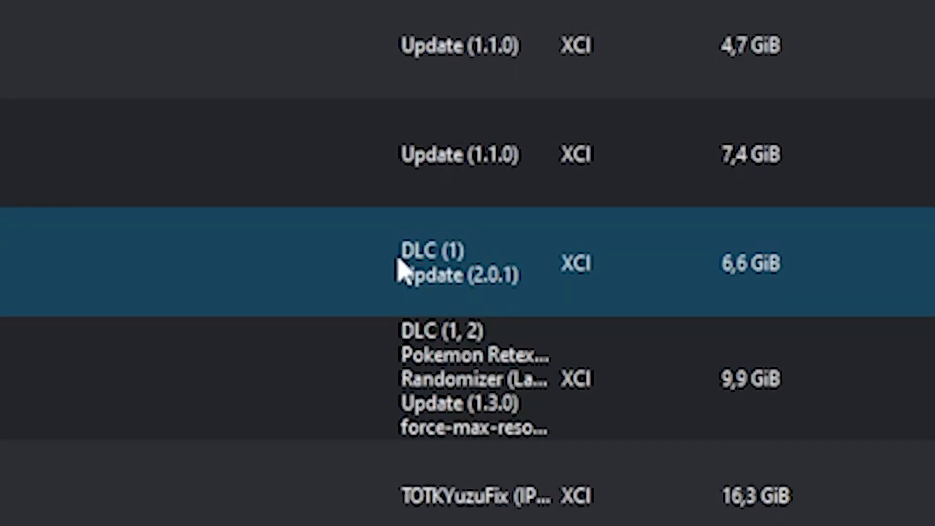
mouse_move(425, 267)
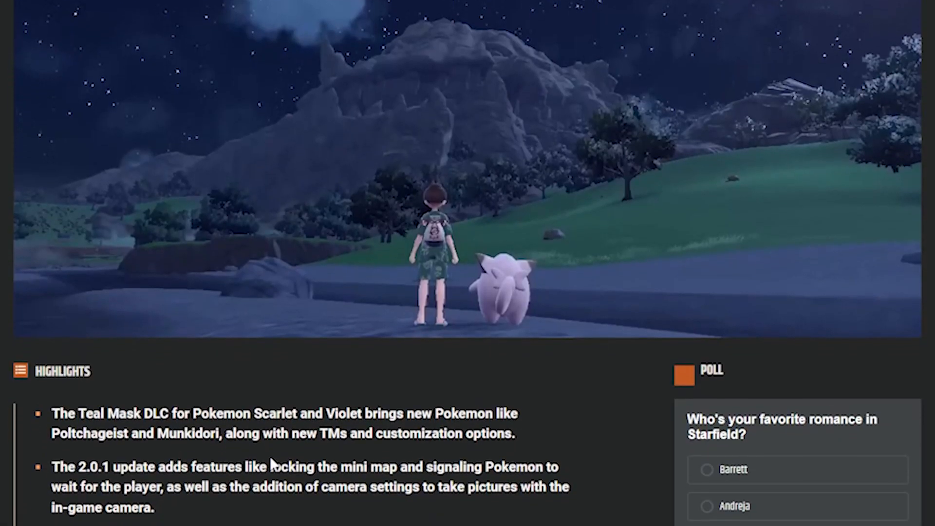
scroll(down, 3)
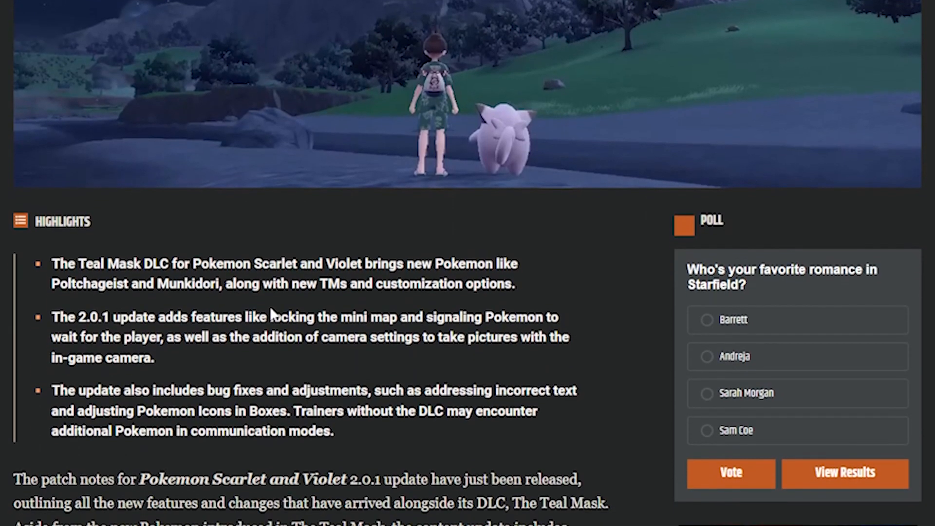
scroll(down, 3)
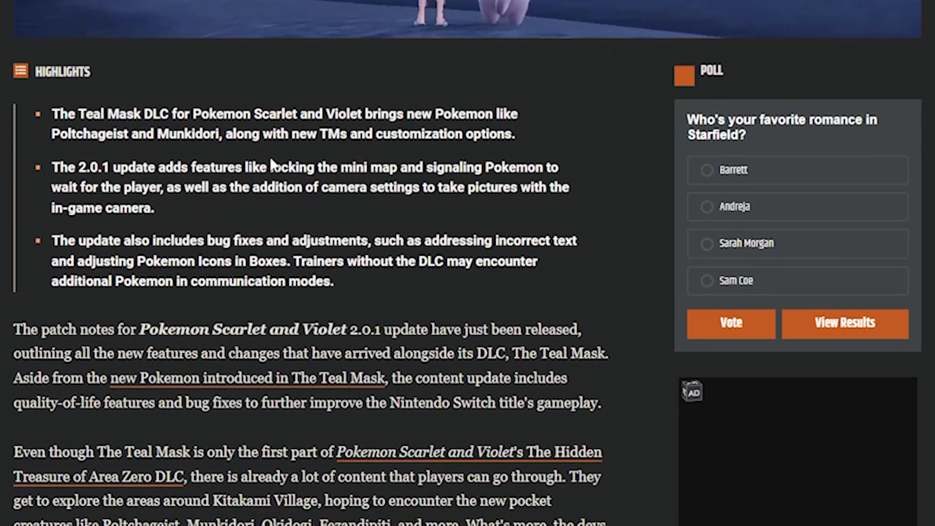